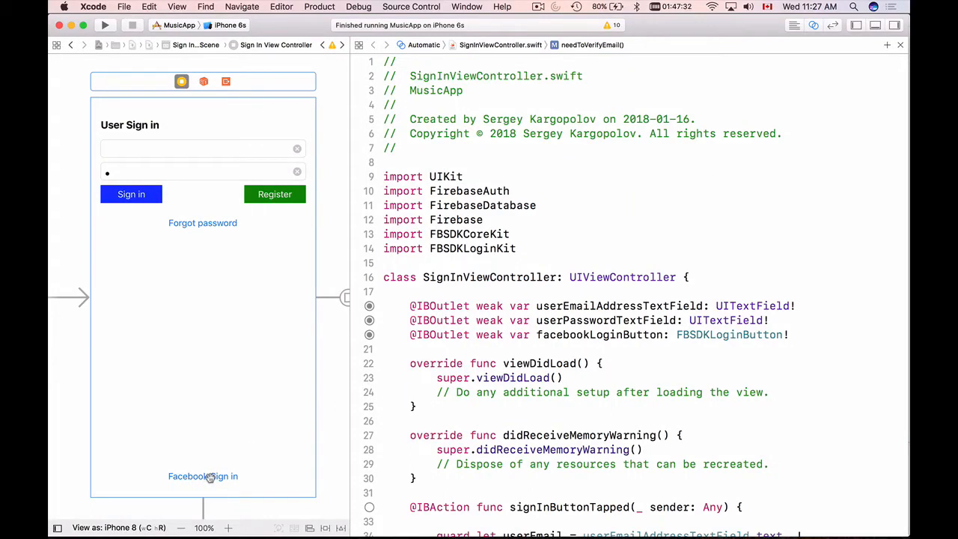
mouse_move(457, 341)
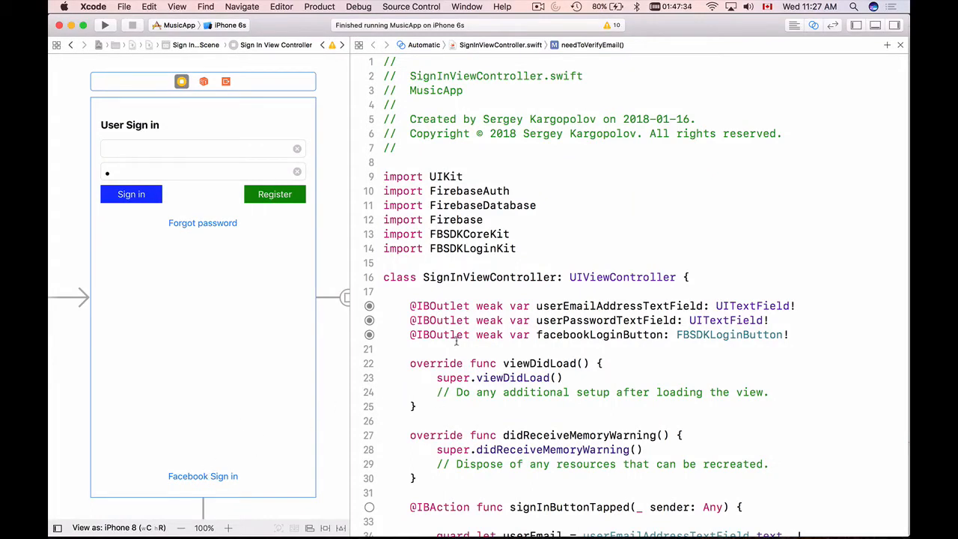
Add FBSDKLoginButtonDelegate to SignInViewController, insert its stubs via Fix-it, and select them
left_click(439, 335)
type(", ")
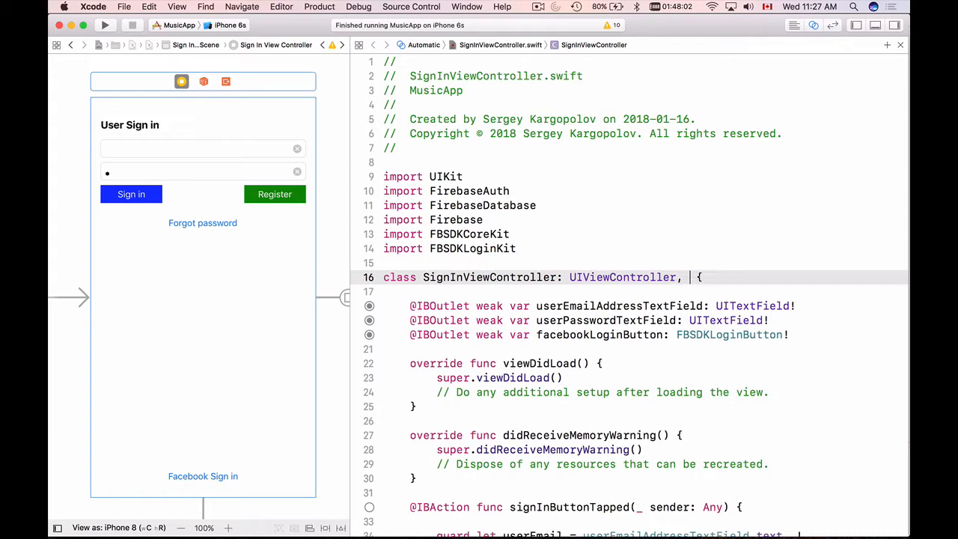
type("FBSDKLoginButtonDelegate")
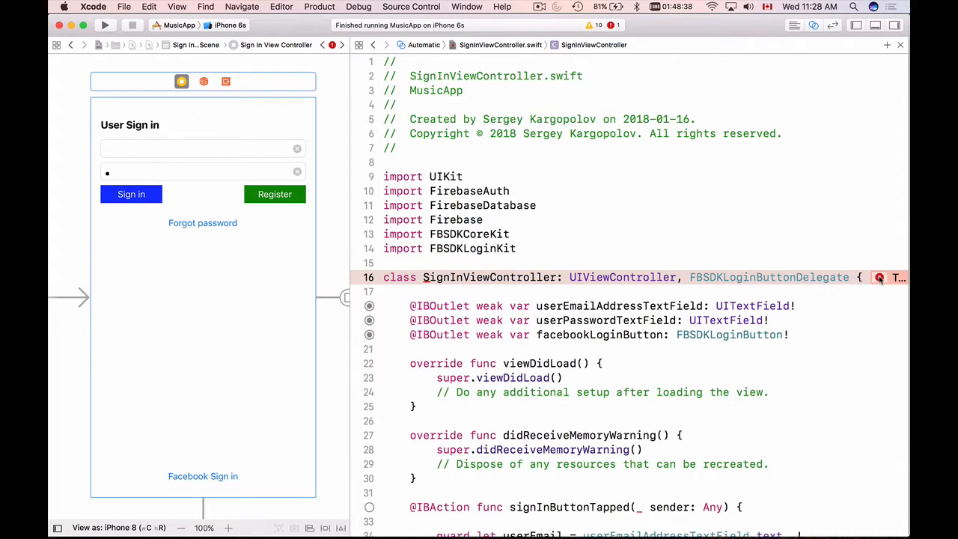
left_click(879, 277)
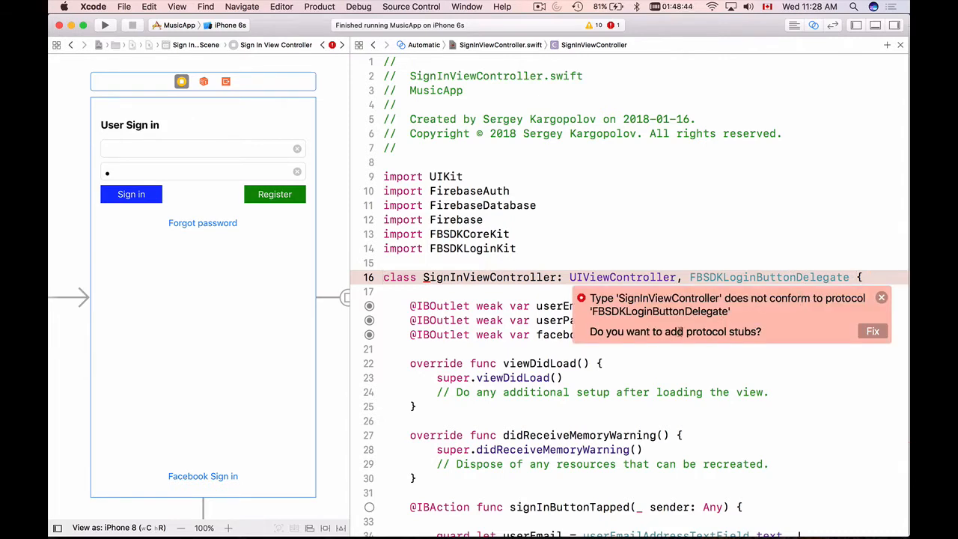
mouse_move(836, 331)
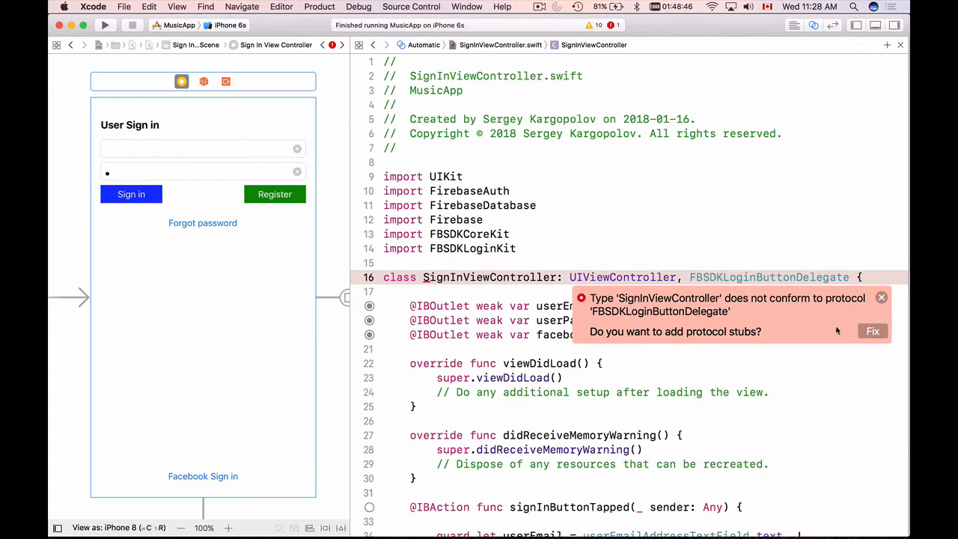
left_click(871, 330)
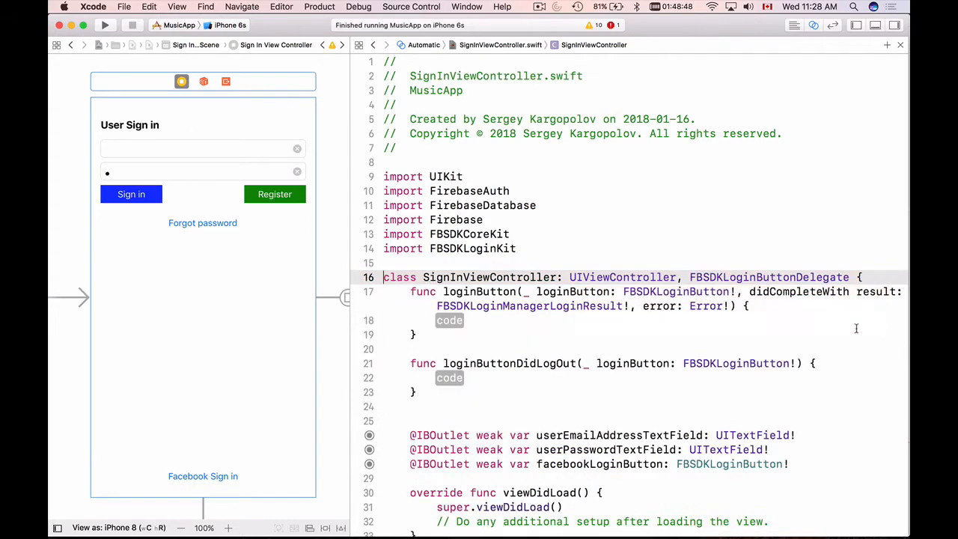
scroll("down", 3)
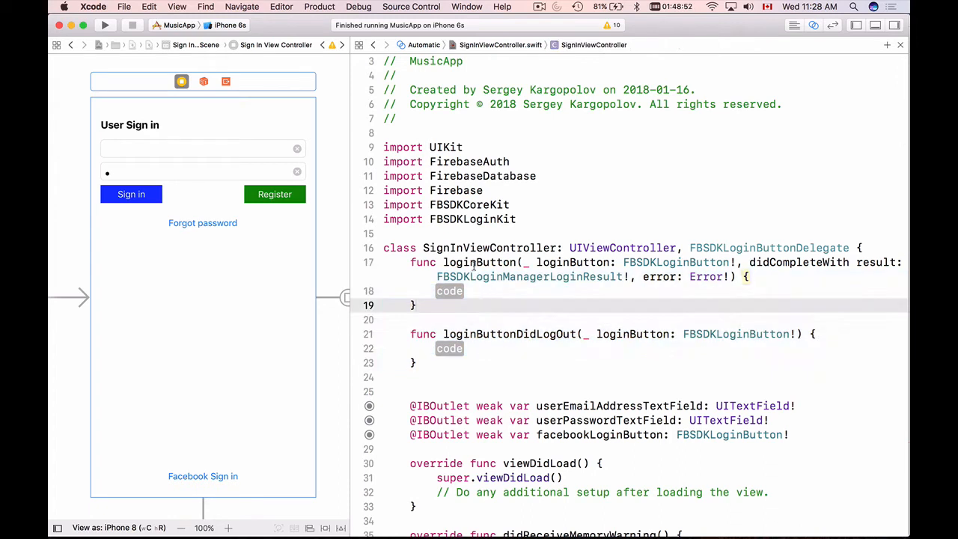
left_click(480, 261)
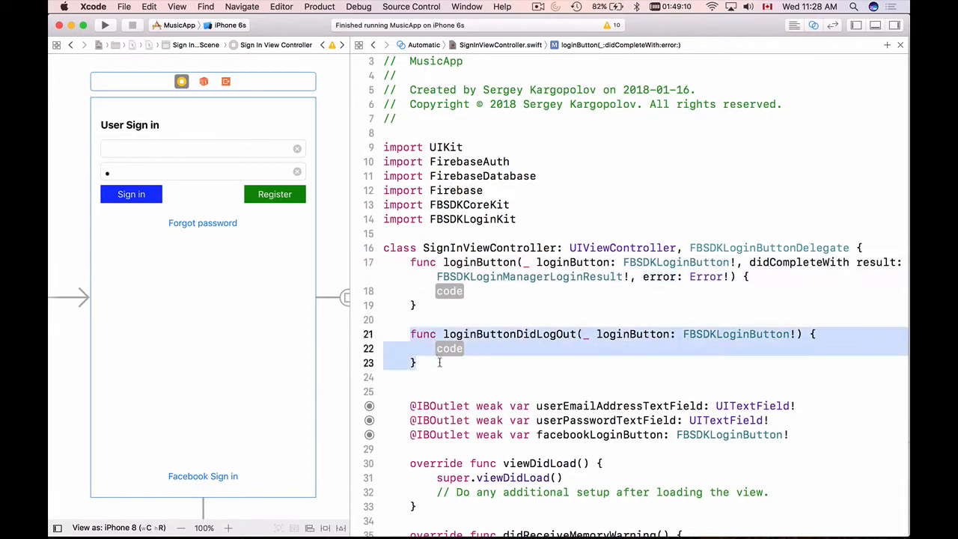
left_click(441, 376)
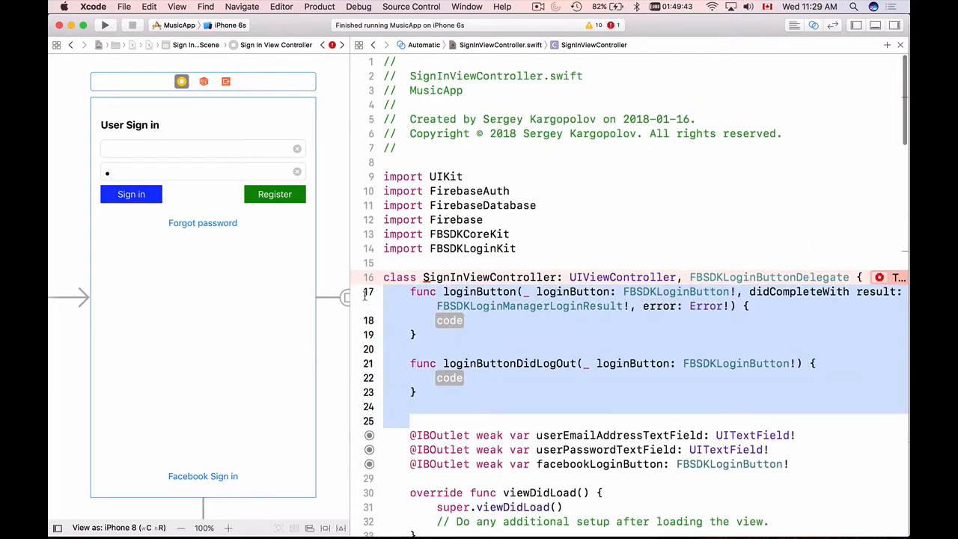
Relocate the loginButton didCompleteWith and loginButtonDidLogOut stubs away from the class top
scroll("down", 3)
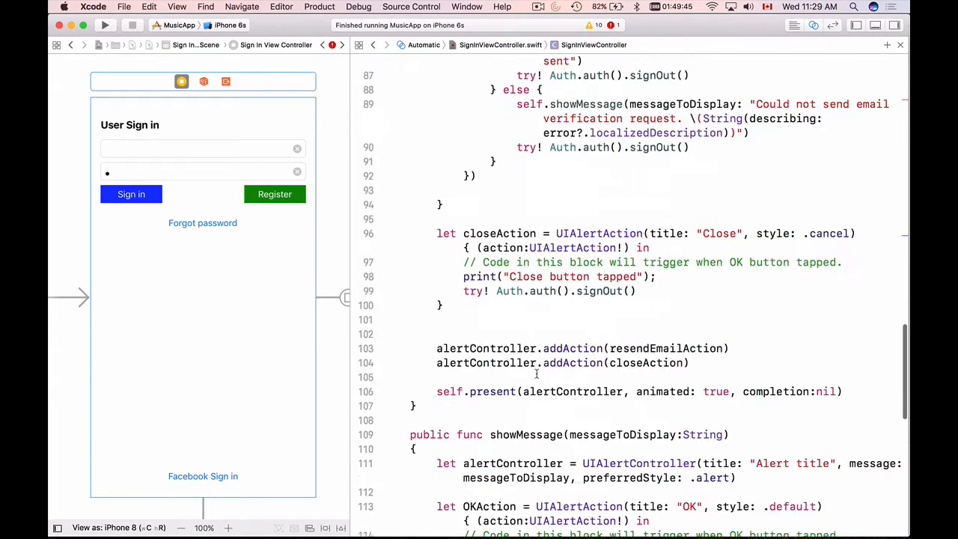
scroll("down", 3)
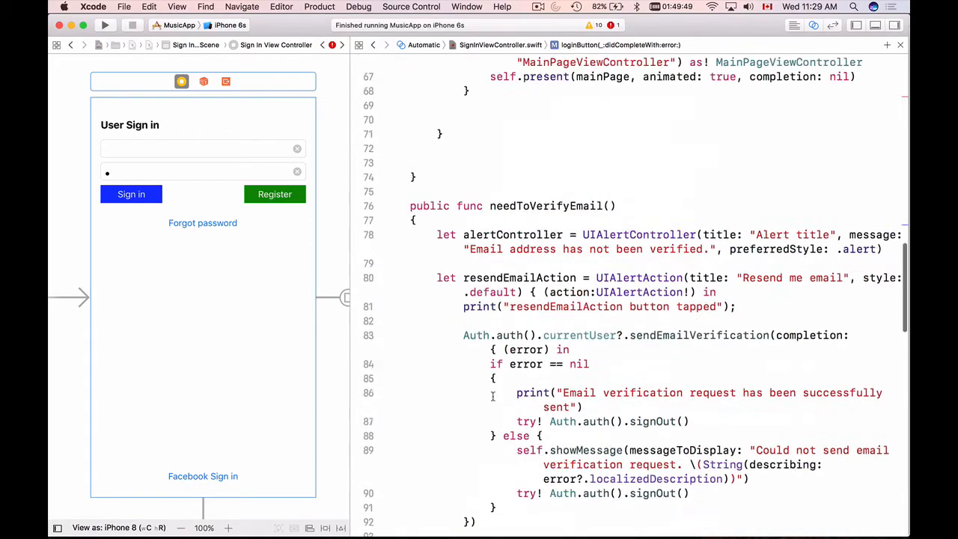
scroll("up", 3)
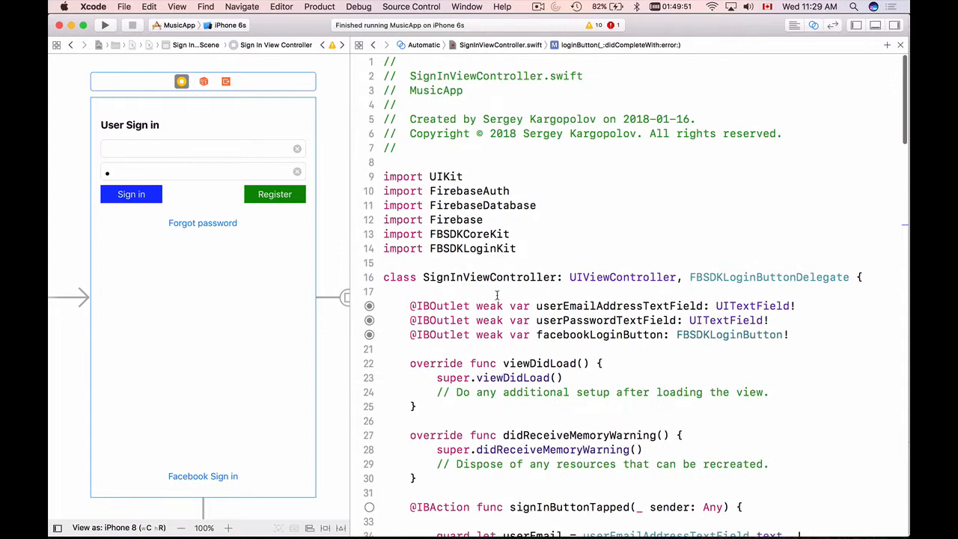
mouse_move(722, 275)
type("facebookLoginButton.delegate")
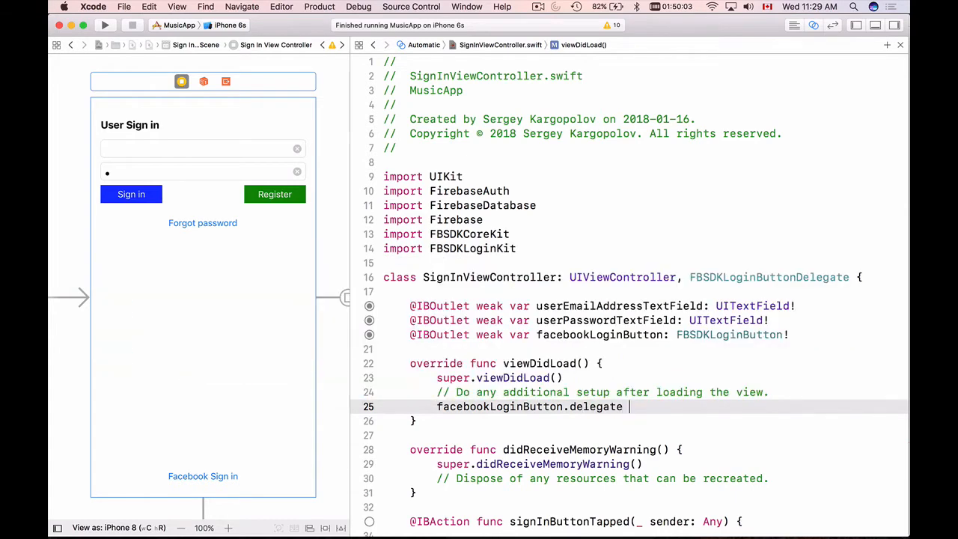
In viewDidLoad, set facebookLoginButton.delegate = self and readPermissions to ["email"]
type("= self")
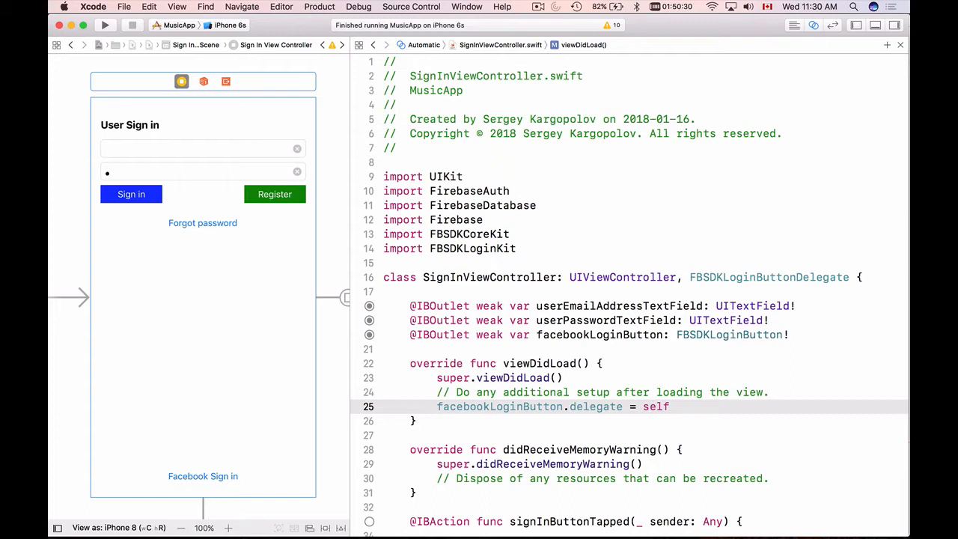
type("facebookLoginButton")
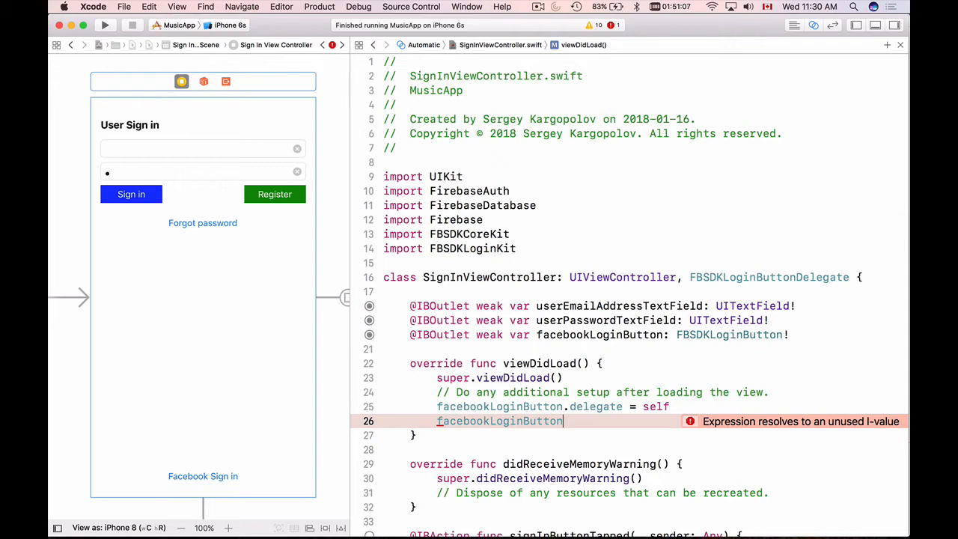
type(".")
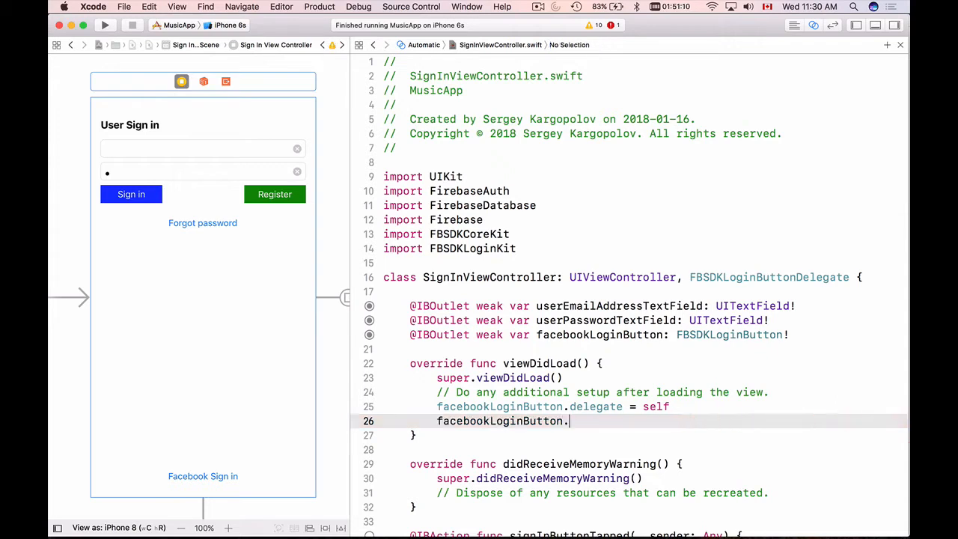
type("per")
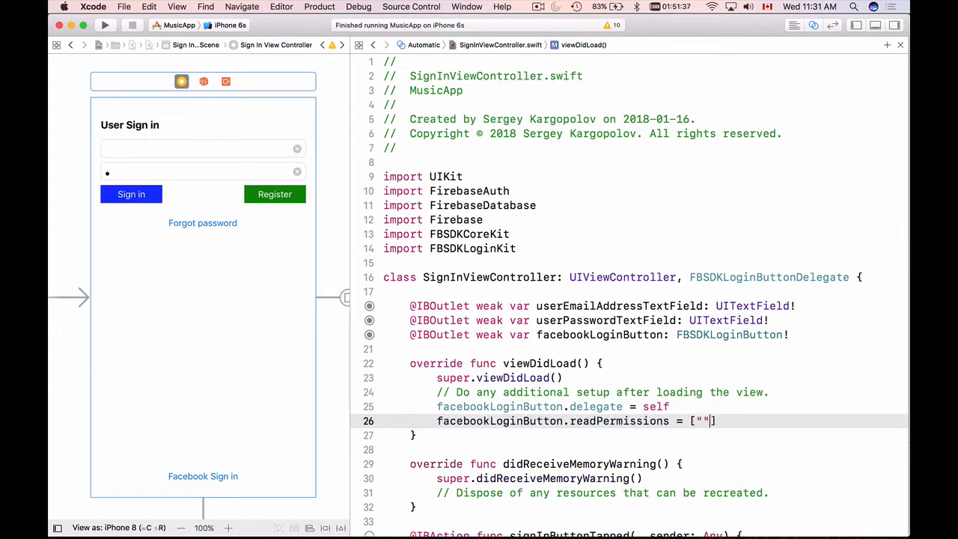
type("email")
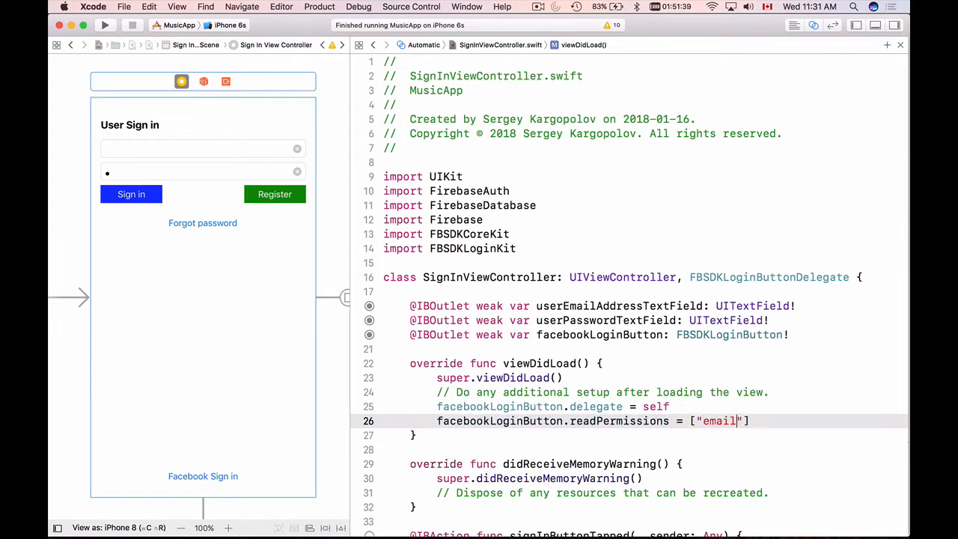
mouse_move(752, 395)
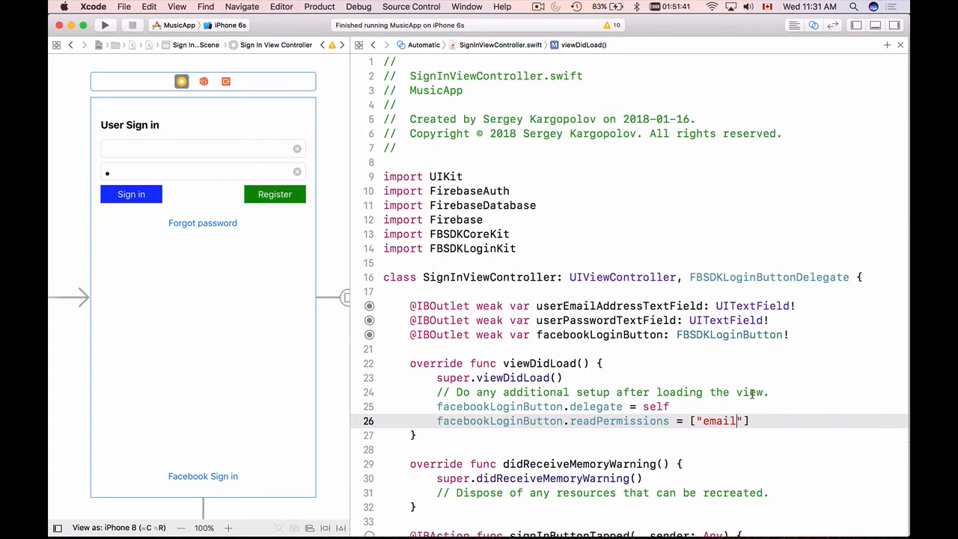
In loginButton didCompleteWith, print error.localizedDescription and return when an error exists
scroll("down", 3)
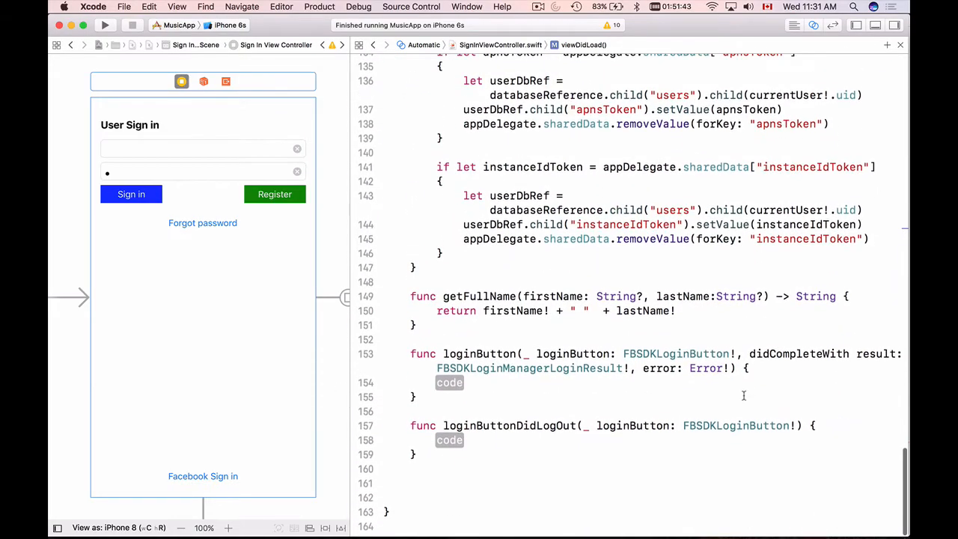
left_click(499, 384)
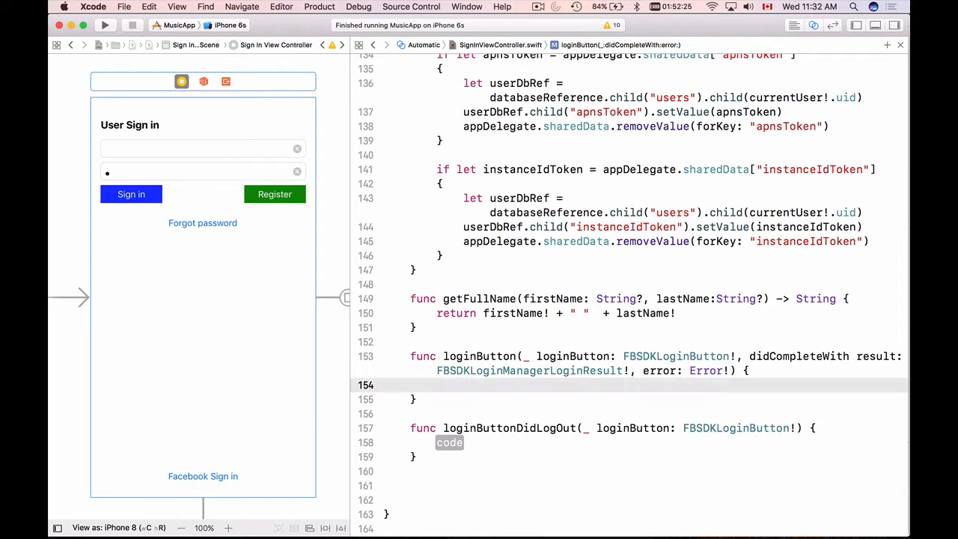
left_click(436, 385)
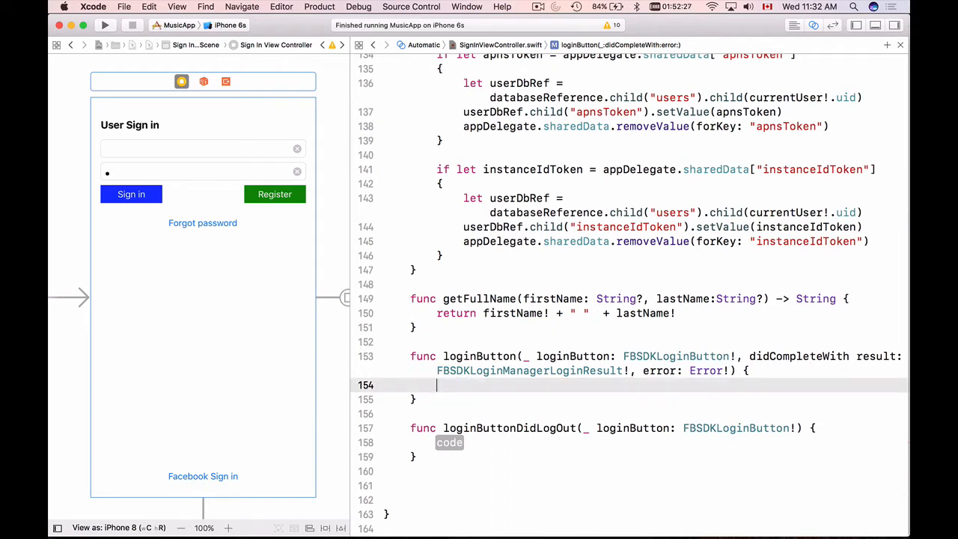
type("if le")
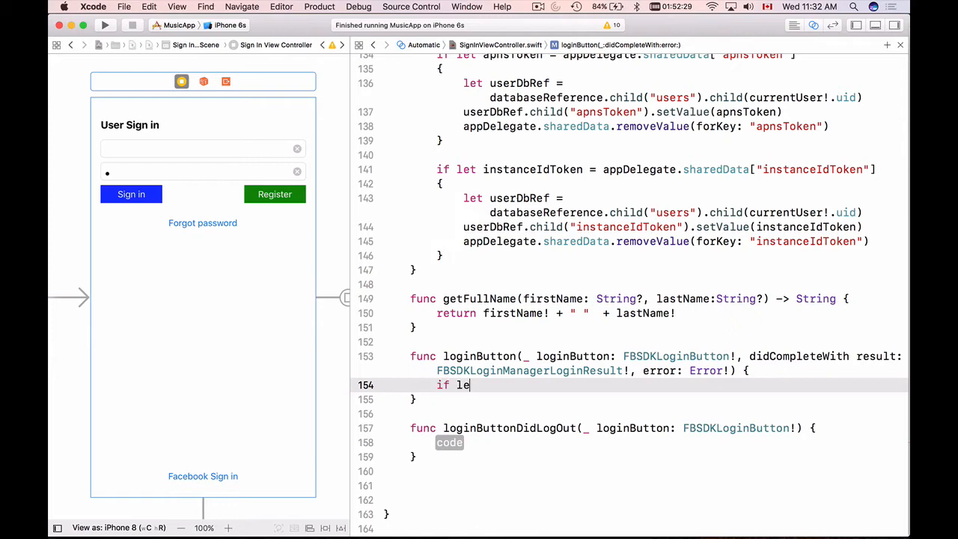
type("t error =")
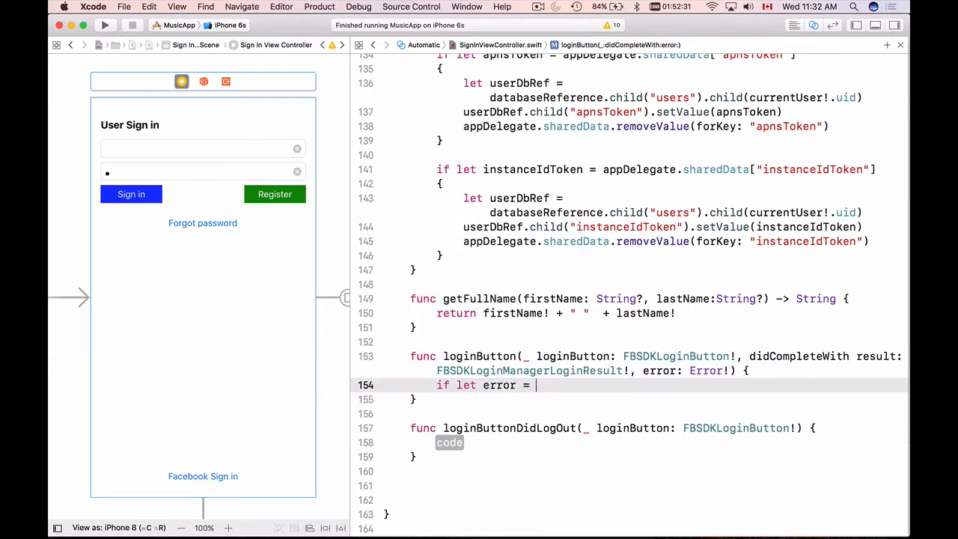
type("error {")
type("print(\"")
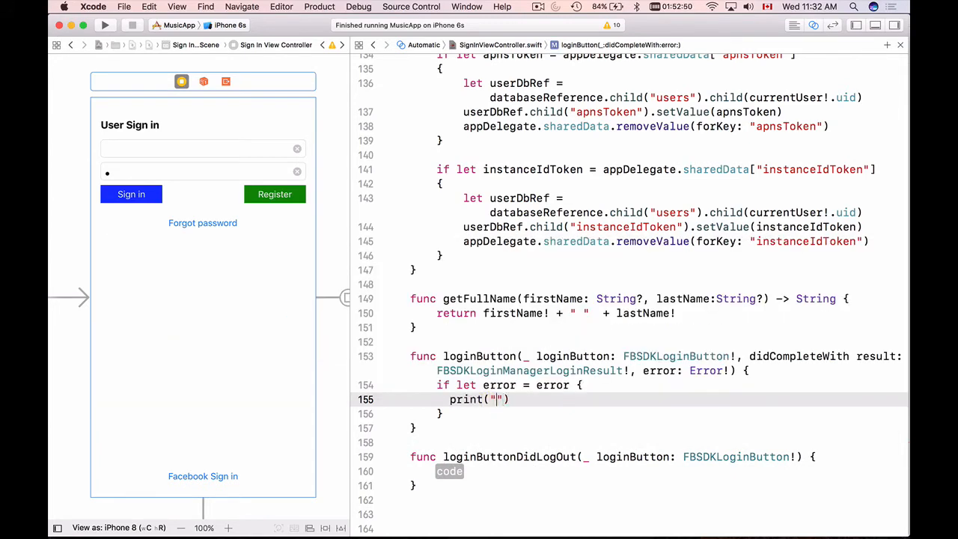
type("Error took place \\(err")
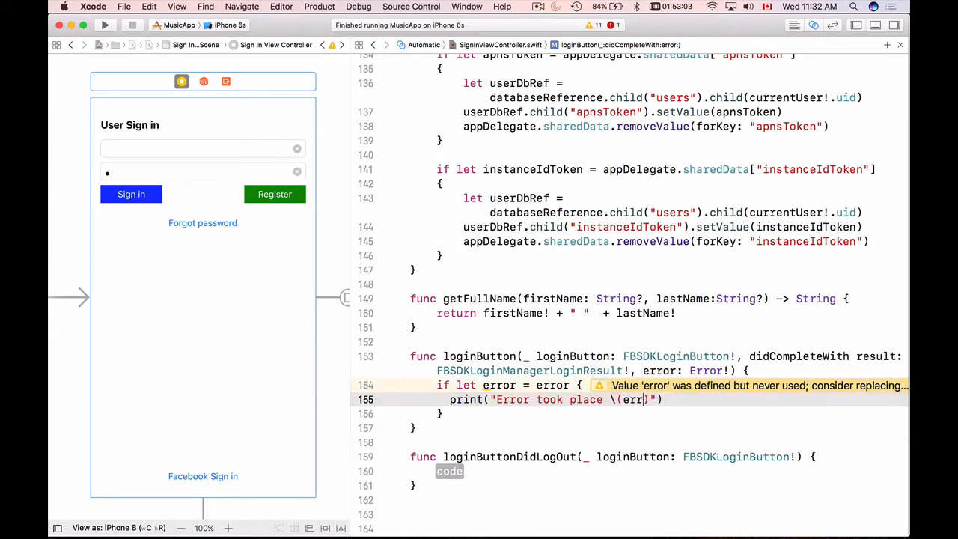
type("localizedDescription)")
type("return")
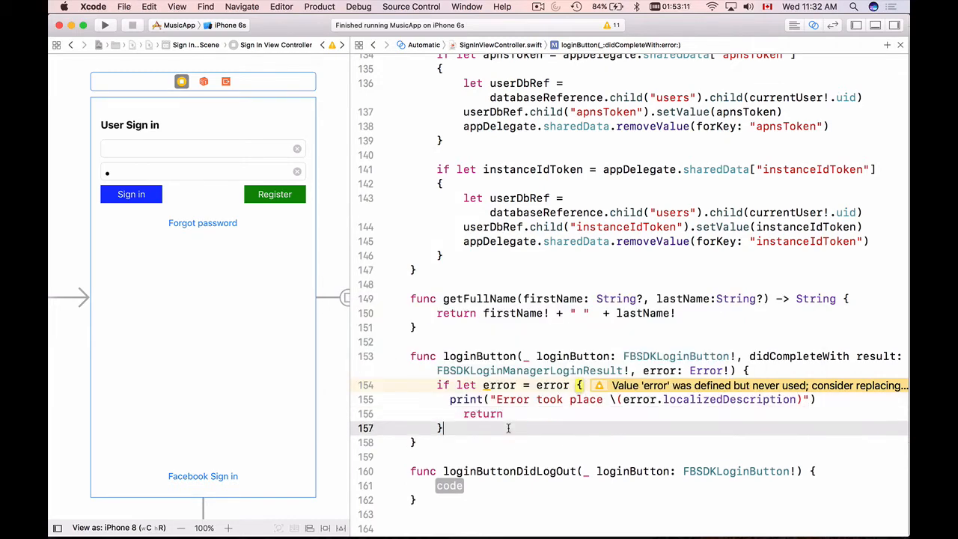
Print "Success" after a successful login and "User signed out" in loginButtonDidLogOut
type("print")
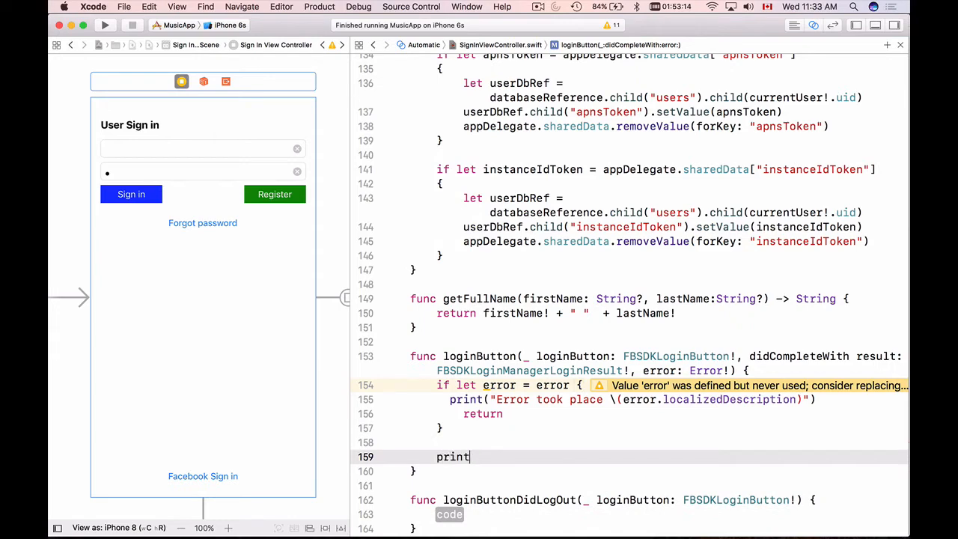
type("(\"Success\")")
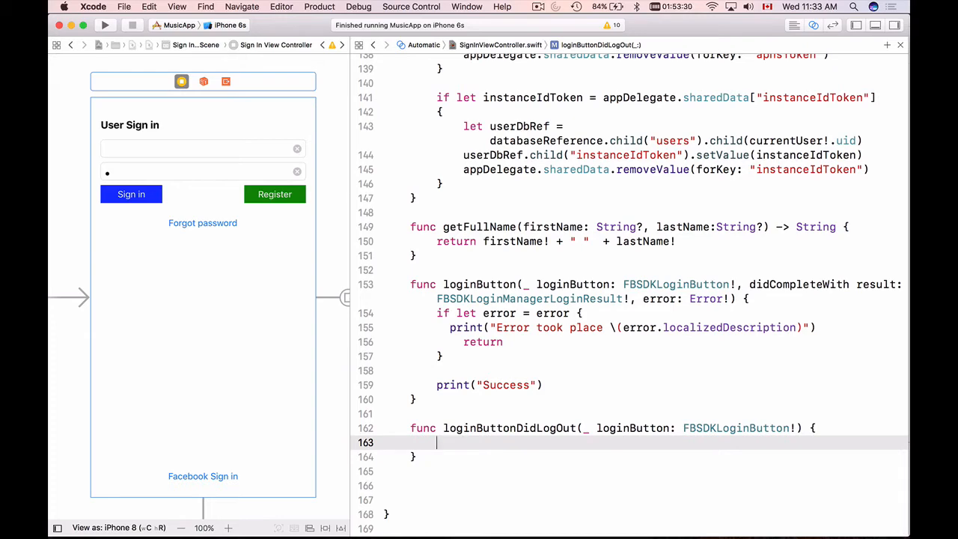
type("print(\"")
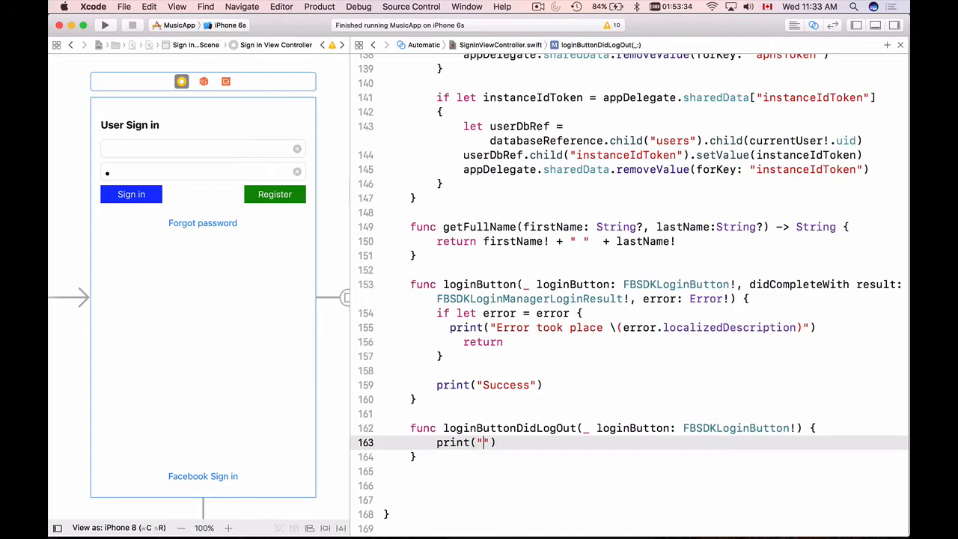
type("User signed")
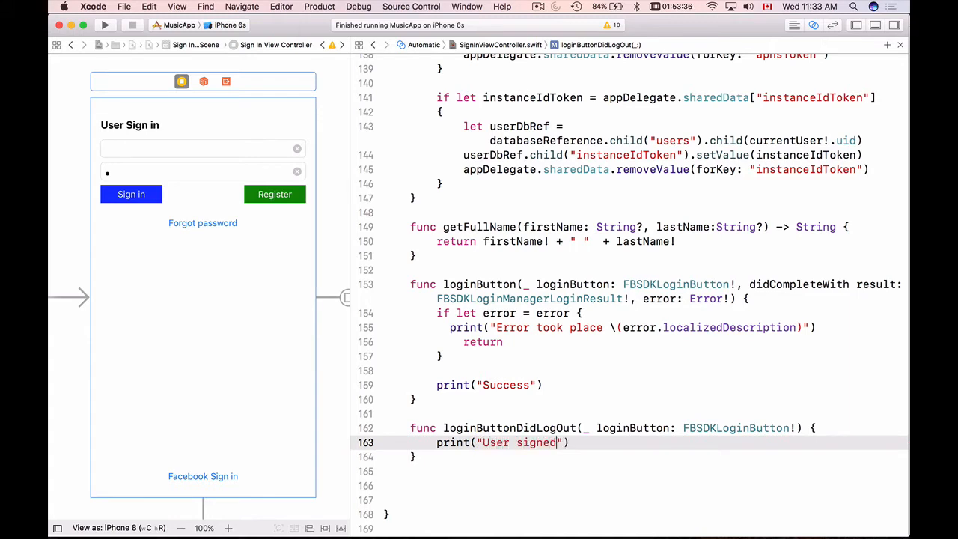
type("out")
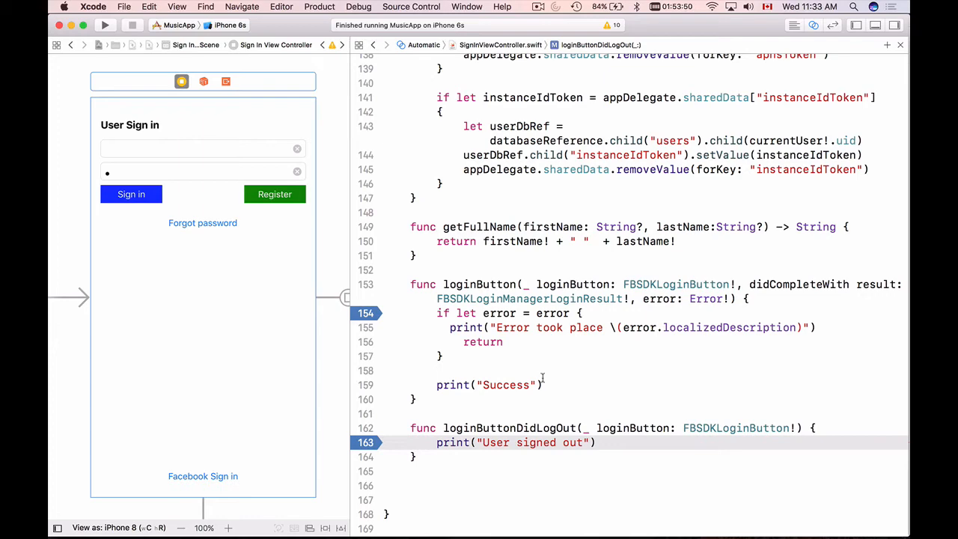
mouse_move(309, 77)
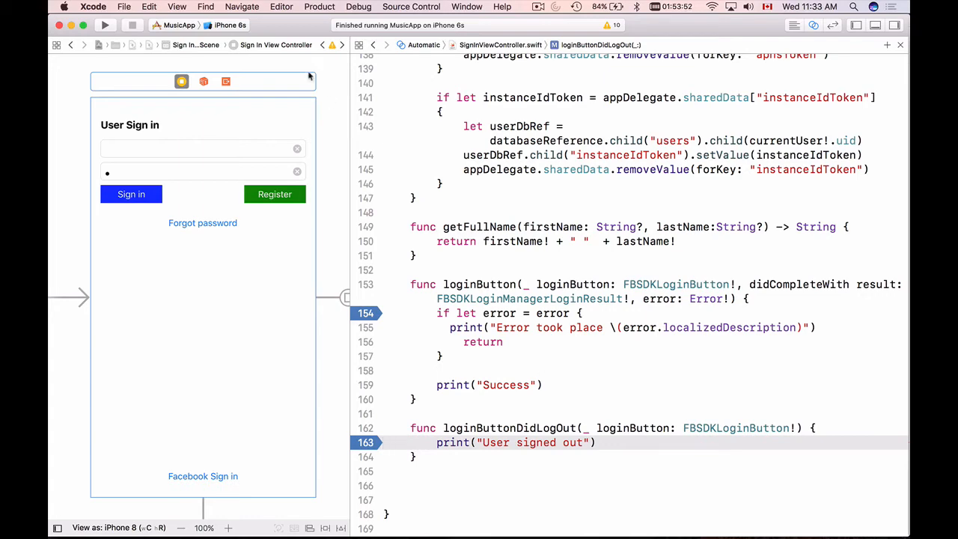
Run MusicApp, sign in with Facebook, and confirm the login, pausing at the login breakpoint
left_click(105, 25)
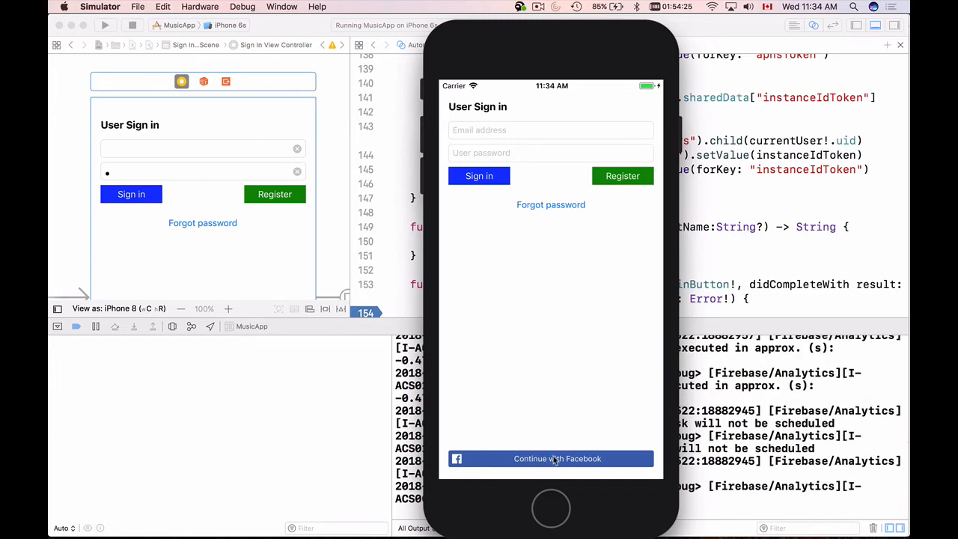
left_click(550, 458)
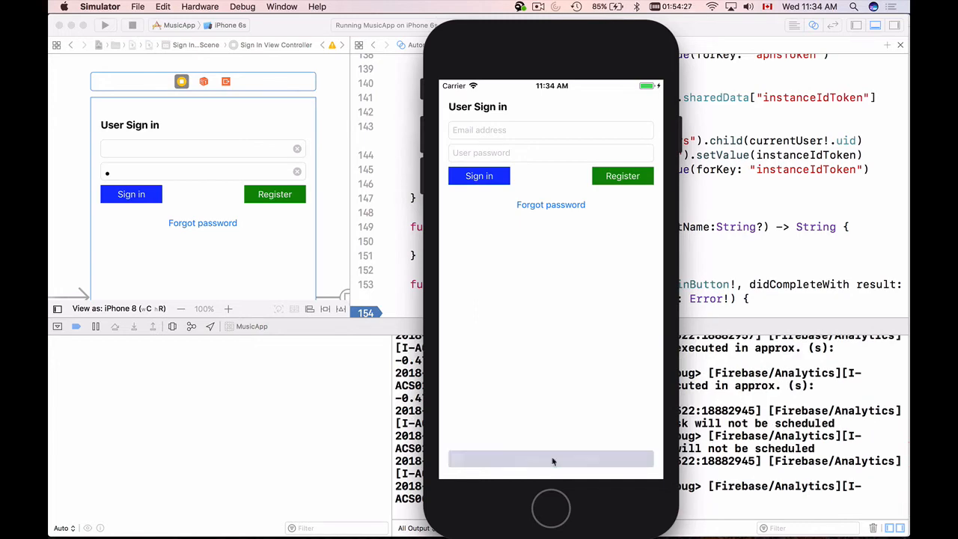
left_click(551, 458)
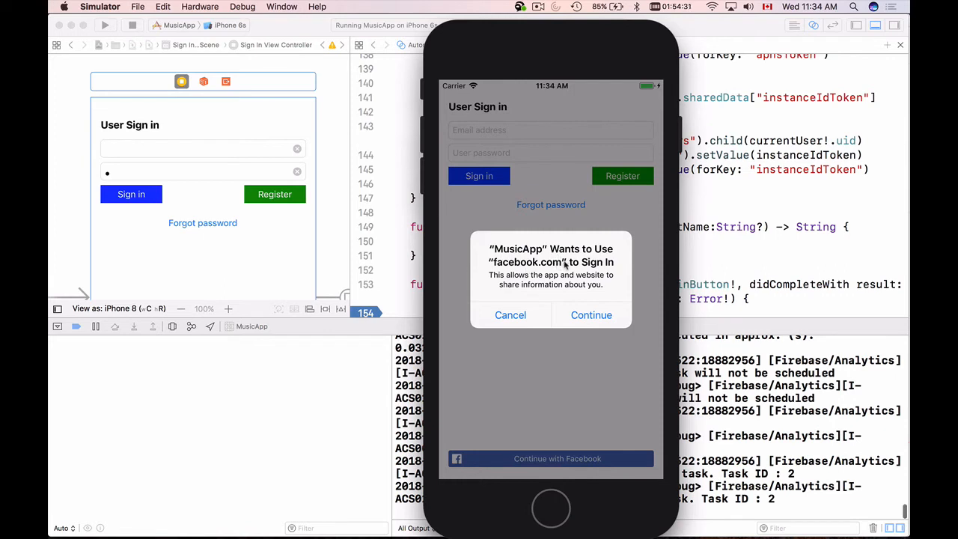
mouse_move(520, 283)
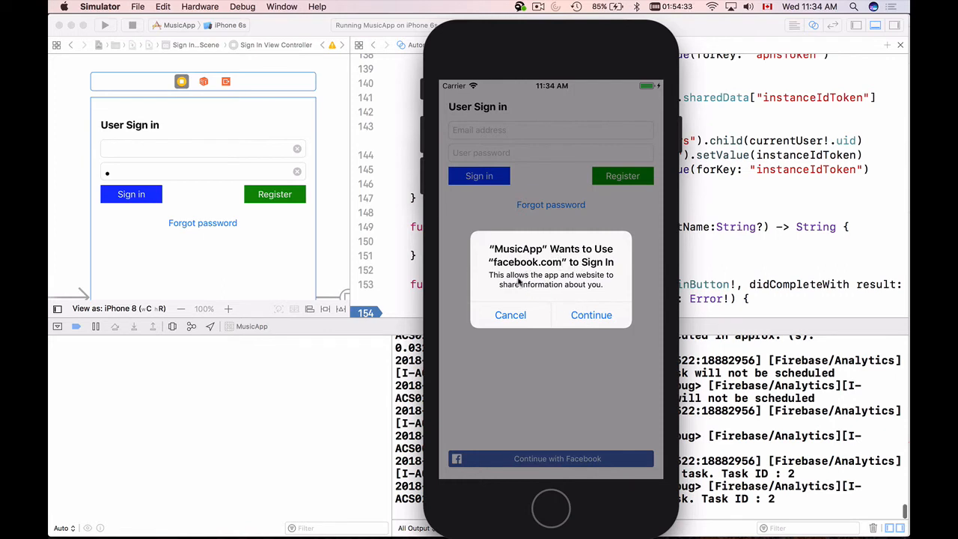
mouse_move(566, 297)
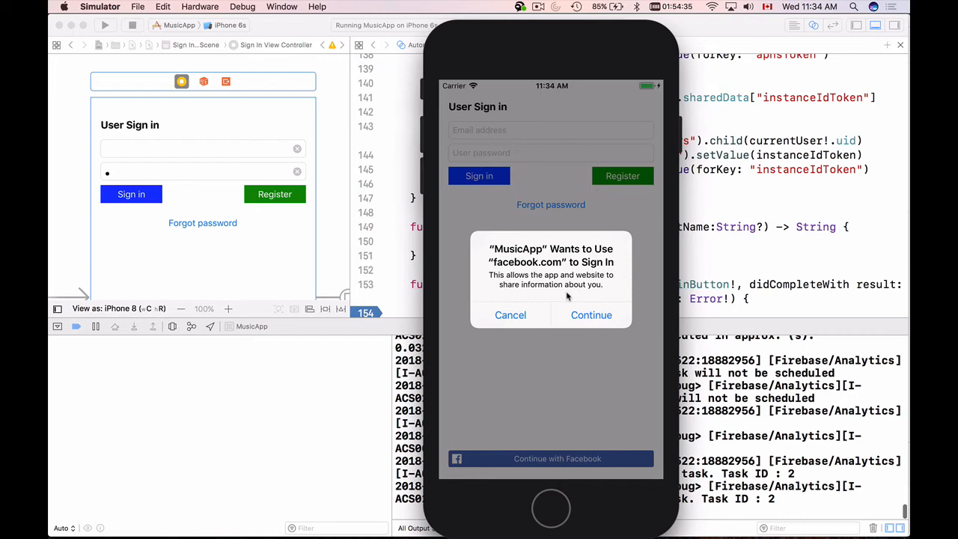
left_click(591, 315)
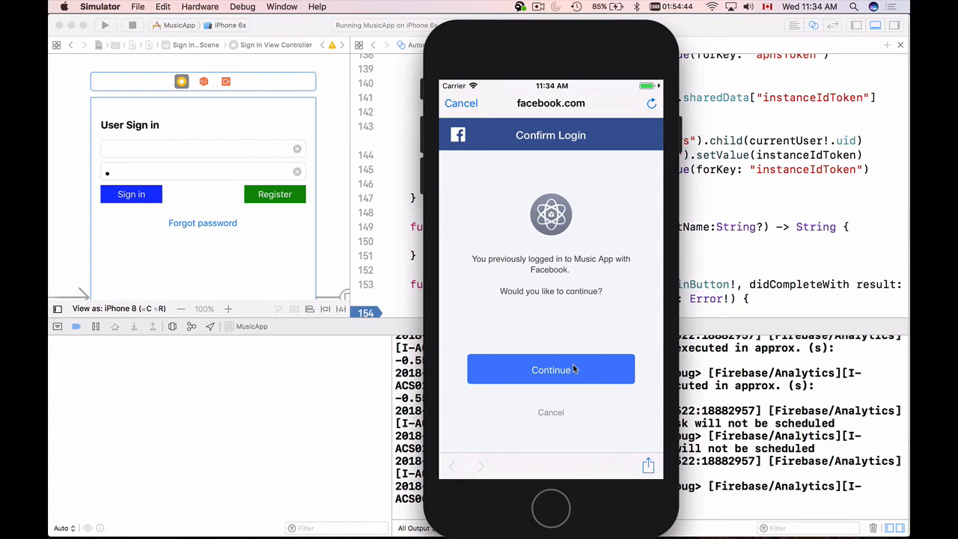
left_click(551, 370)
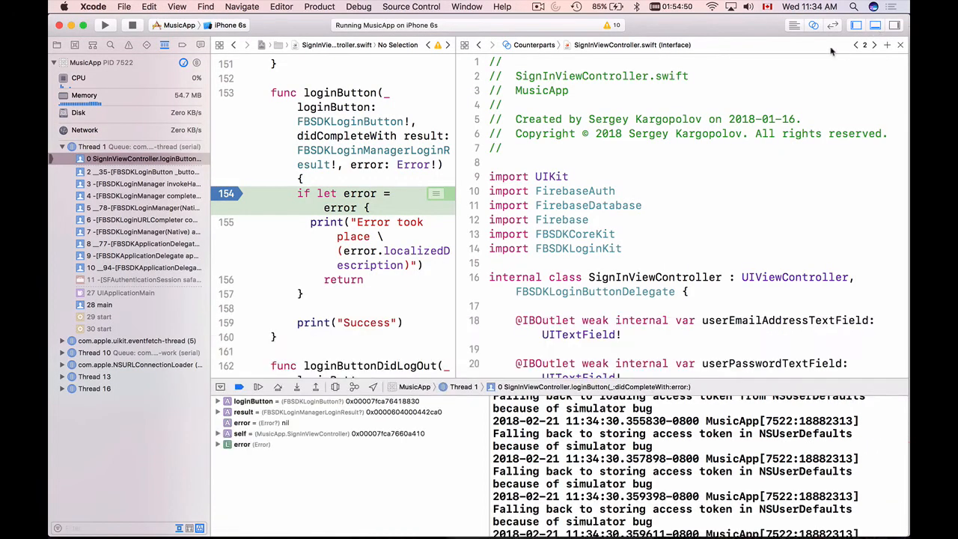
Close the assistant editor to show SignInViewController alone and resume execution past the breakpoint
left_click(900, 45)
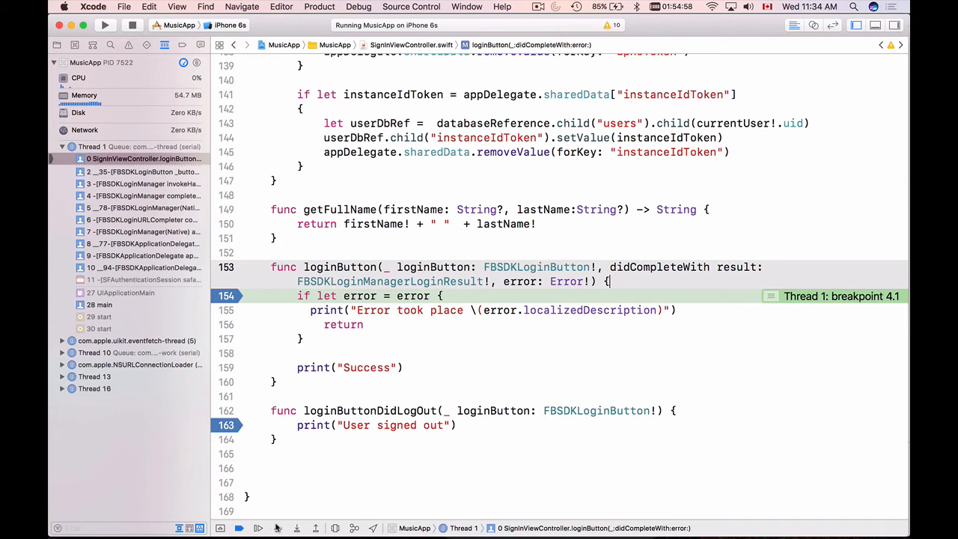
left_click(257, 528)
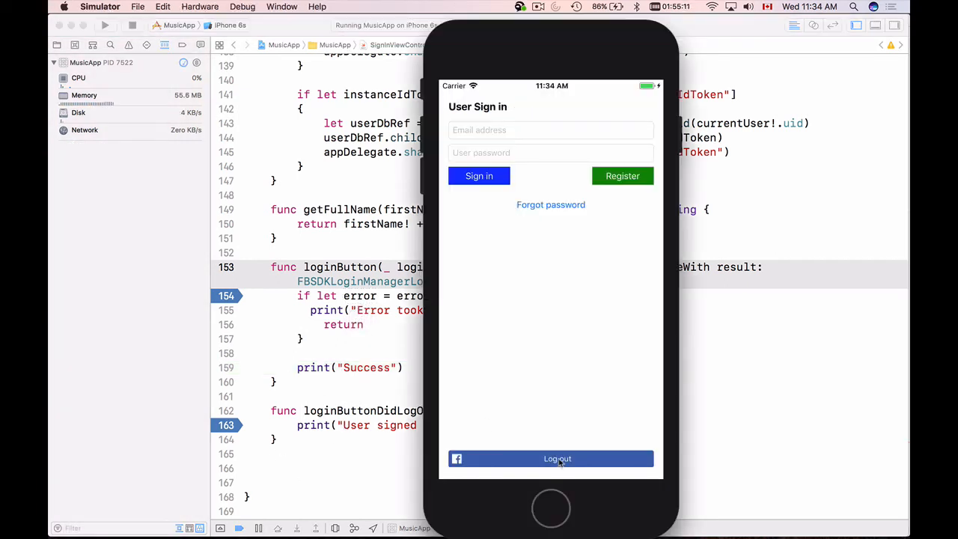
Log out of Facebook in MusicApp, confirm Log Out, and return to Xcode
left_click(550, 458)
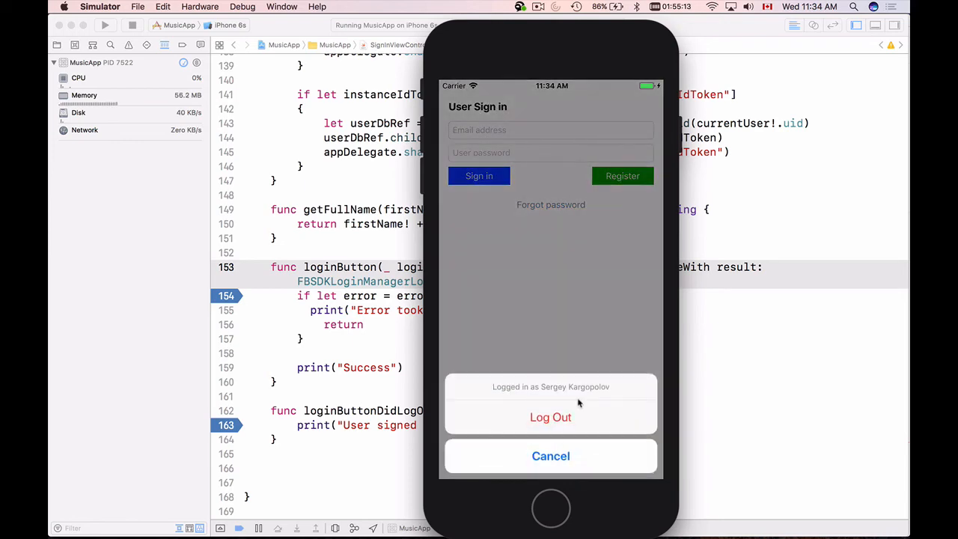
left_click(550, 417)
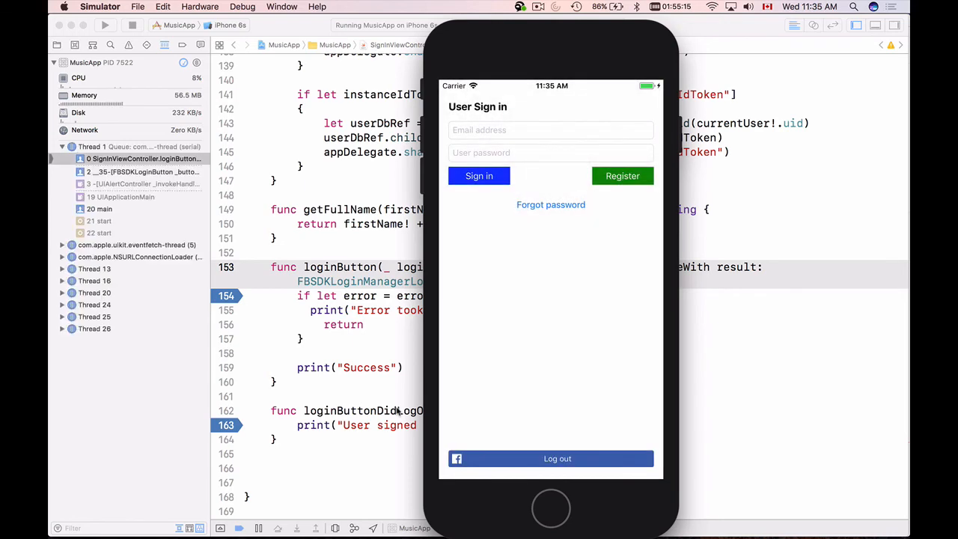
left_click(557, 458)
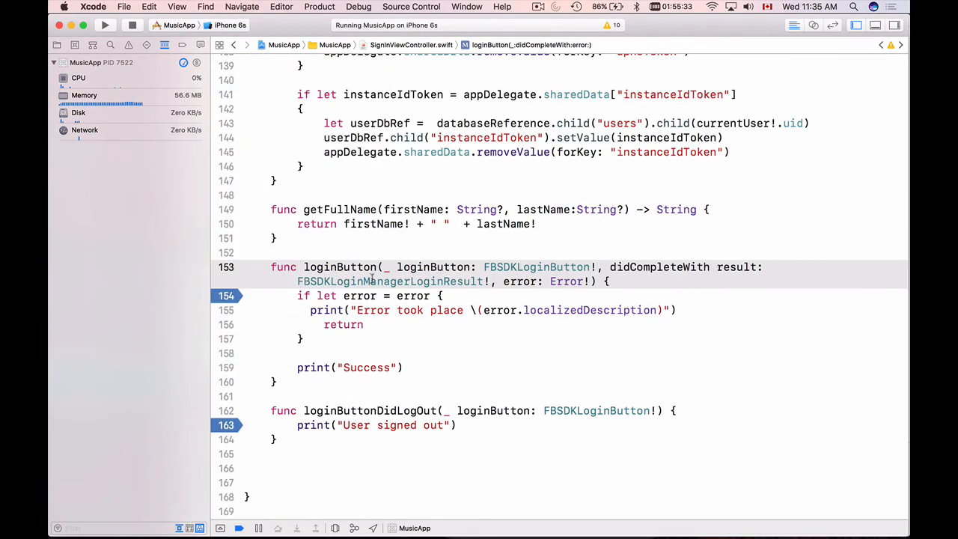
mouse_move(385, 358)
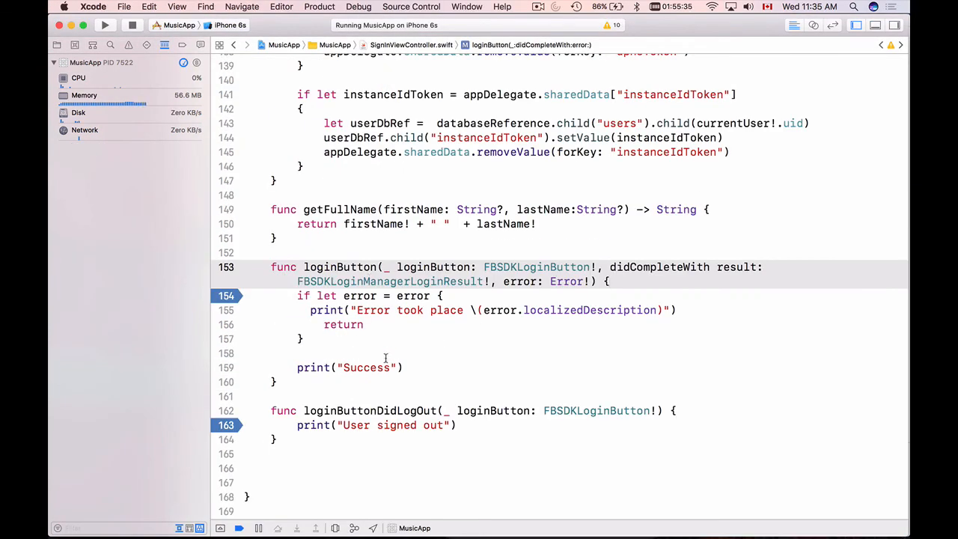